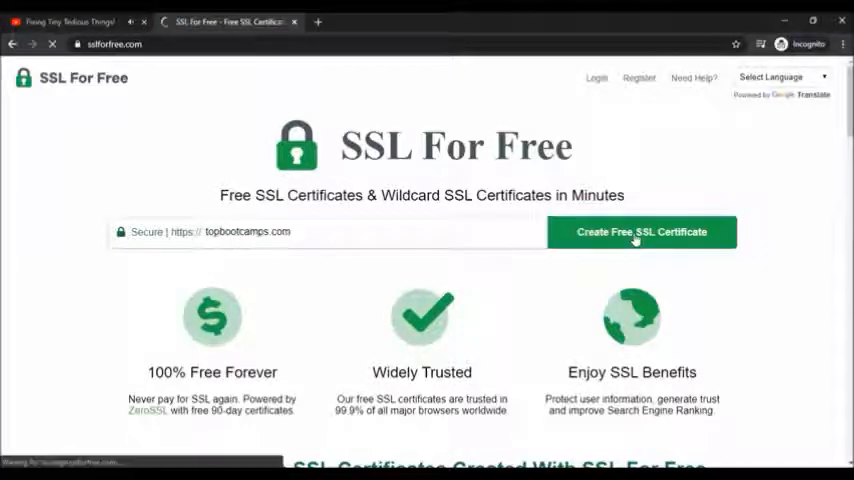
Start creating a free SSL certificate for topbootcamps.com on SSL For Free
click(642, 232)
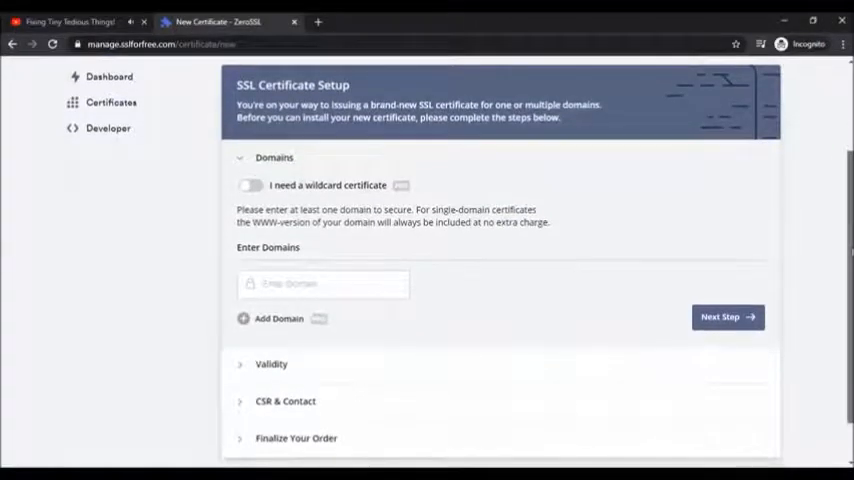
Reach the Domains section of the ZeroSSL new certificate and focus the Enter Domains field
scroll(down, 3)
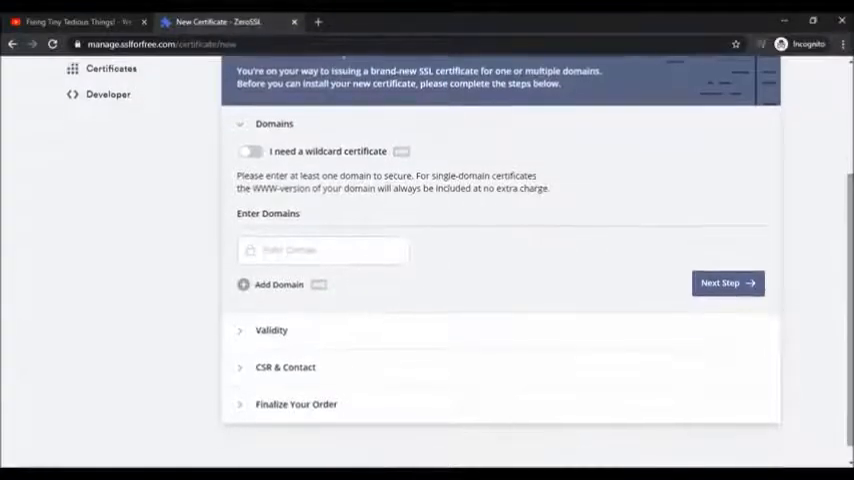
click(728, 284)
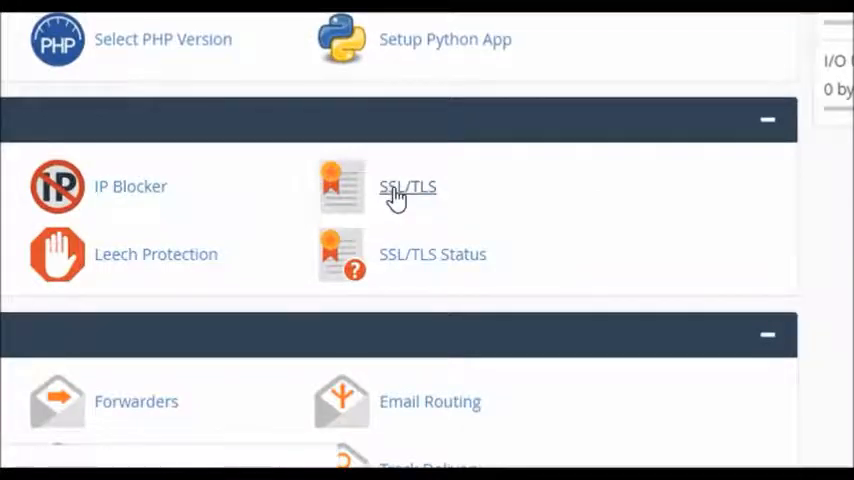
Go to cPanel's SSL/TLS page and review the Manage SSL Sites domain list
click(408, 188)
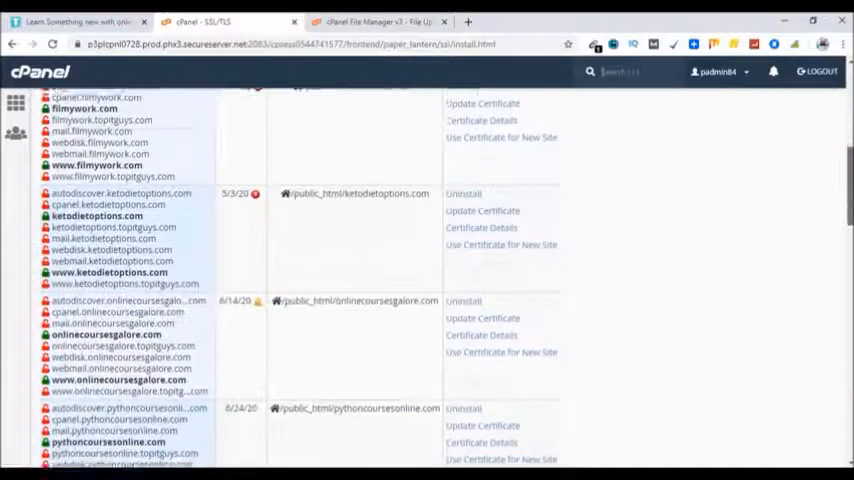
scroll(down, 3)
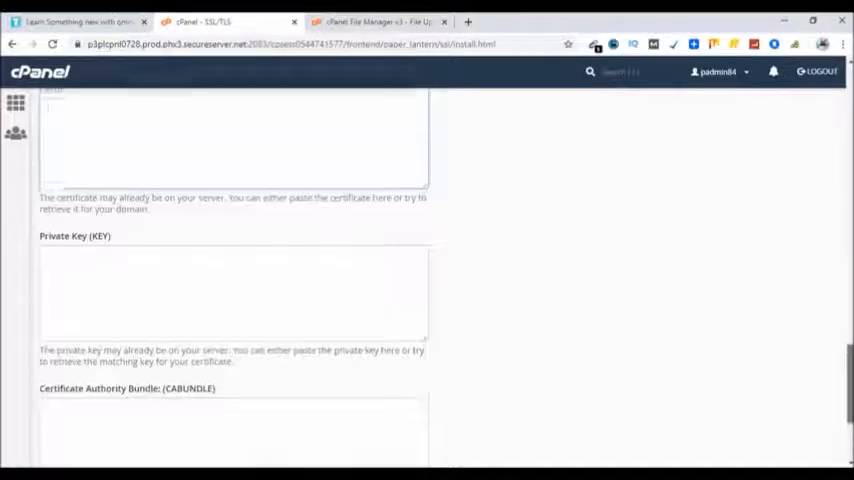
Show the local folder holding ca_bundle, certificate and private.key files
right_click(82, 128)
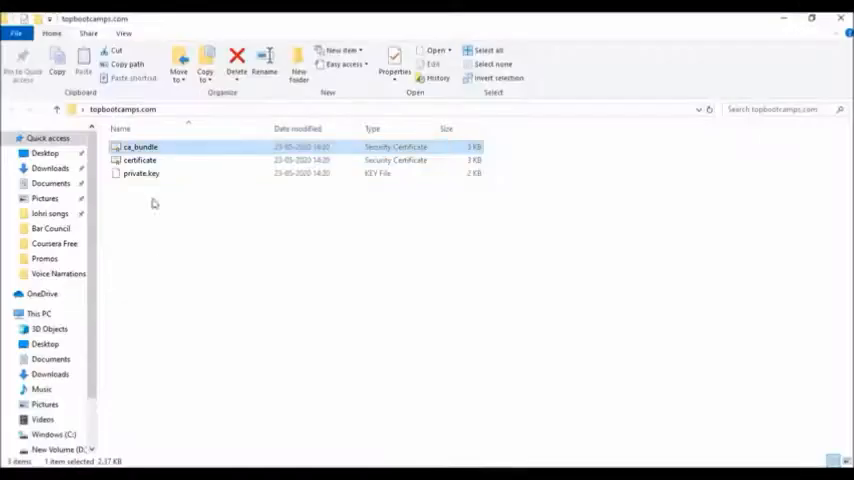
double_click(140, 172)
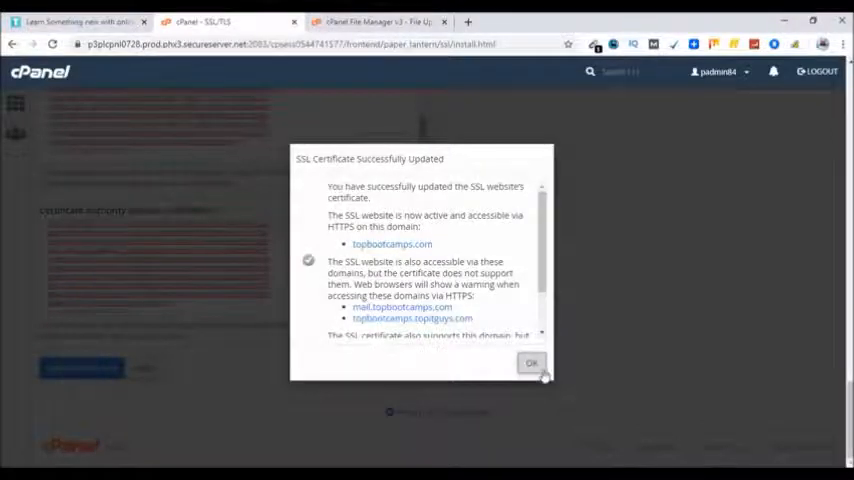
Install the certificate and confirm the SSL Certificate Successfully Updated dialog for topbootcamps.com
click(532, 364)
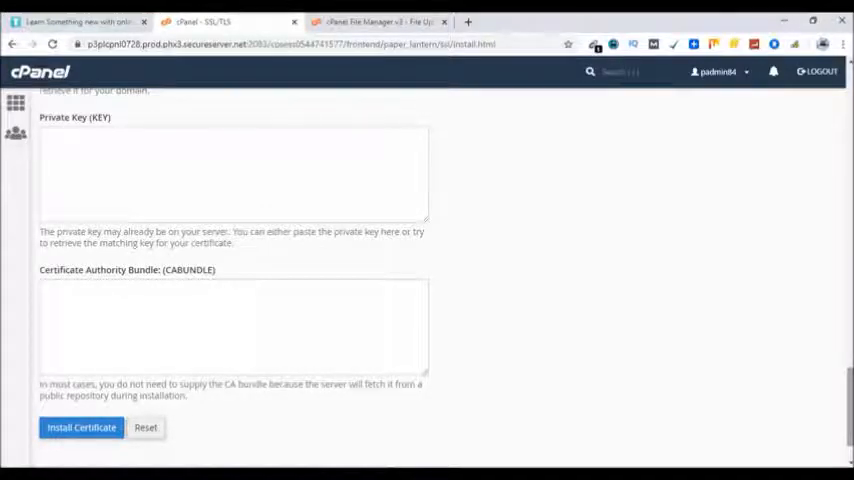